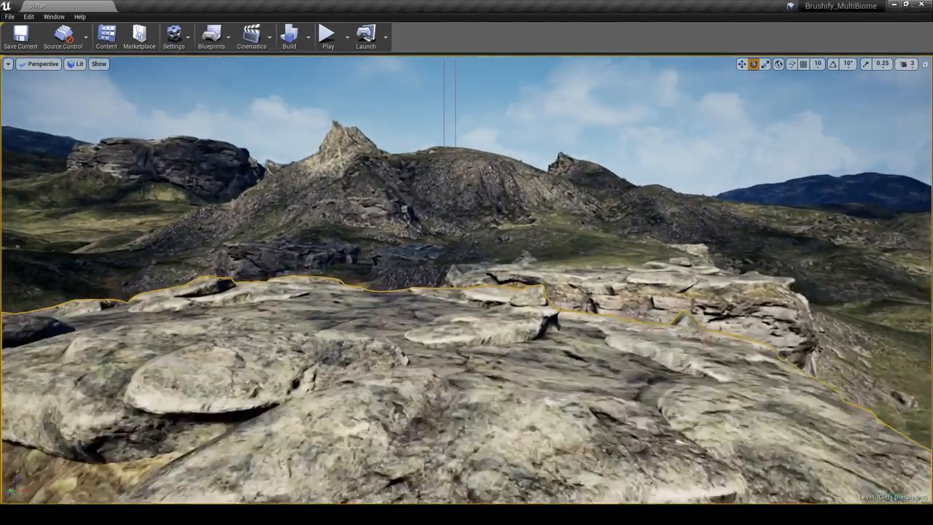
# - Launch Play In Editor to run the mannequin over the rocky cliff landscape
pyautogui.click(327, 34)
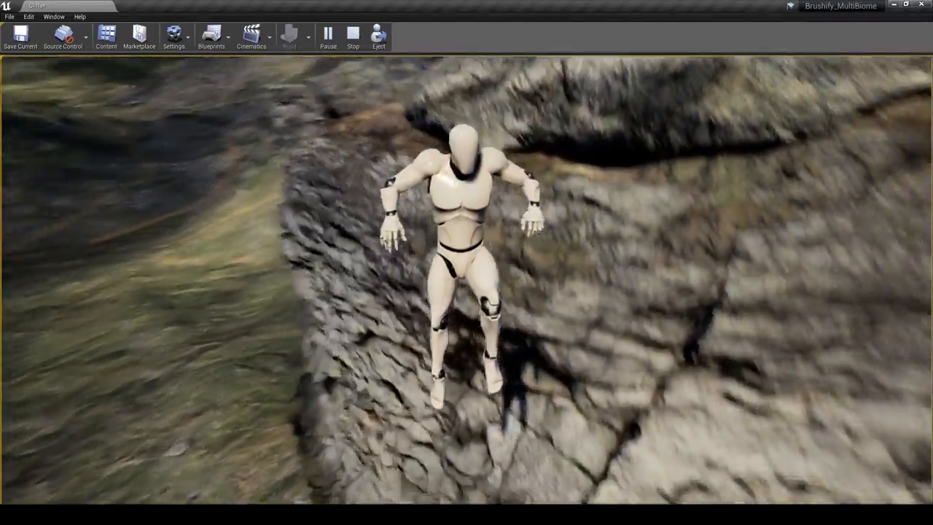
pyautogui.click(353, 35)
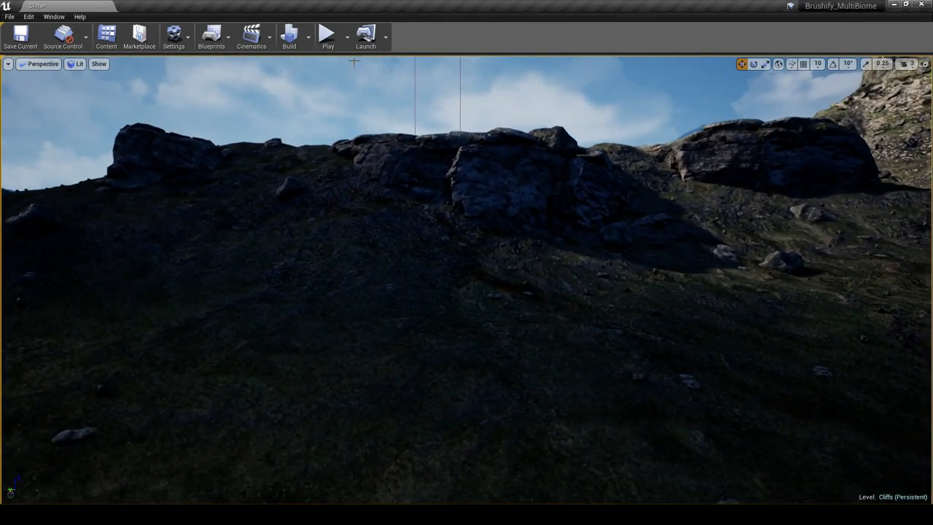
pyautogui.click(328, 37)
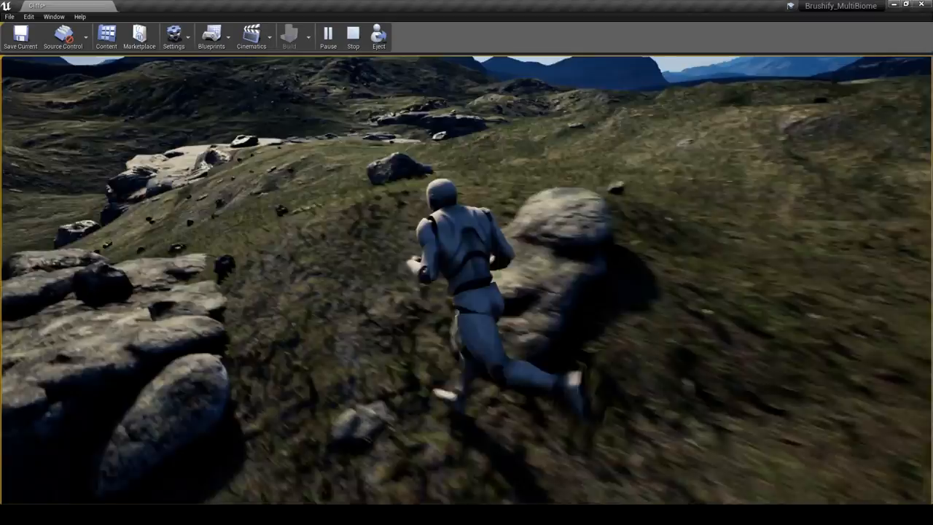
pyautogui.click(353, 37)
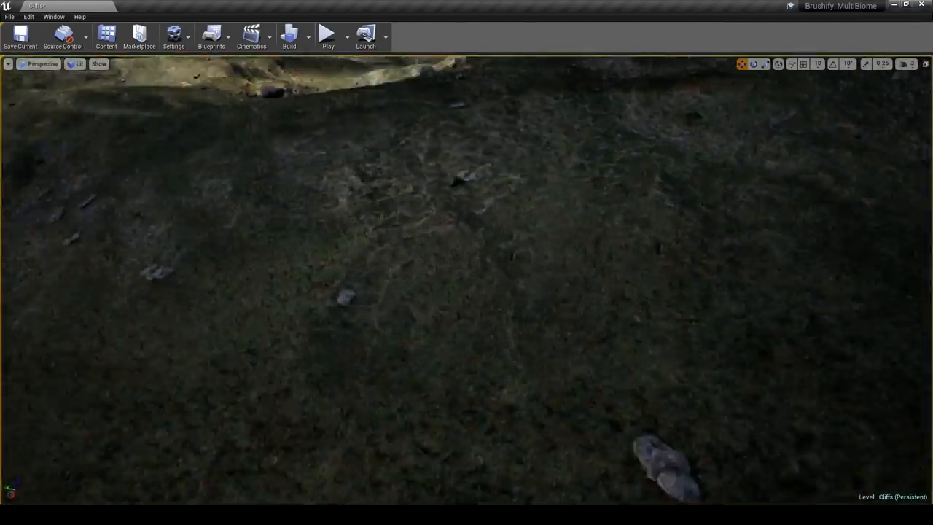
# - Start a play session near the tall rock outcrop on the grassy hillside
pyautogui.click(327, 37)
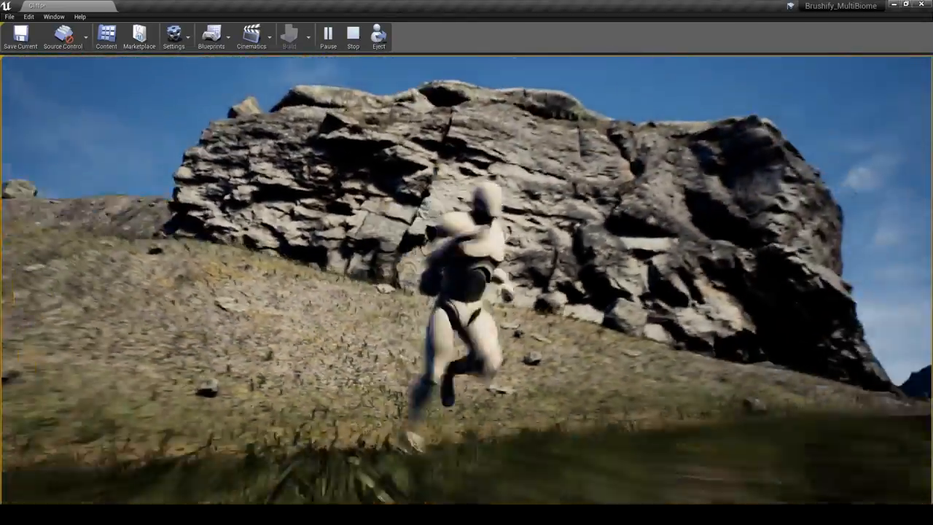
pyautogui.click(353, 35)
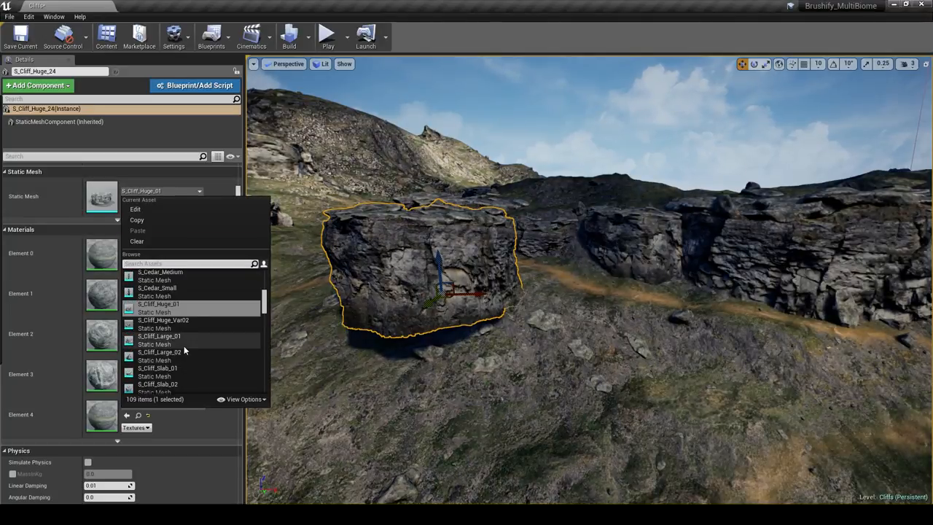
# - Swap the cliff rock's mesh to S_Cliff_Large_01, reselect it, and start a playtest
pyautogui.click(159, 336)
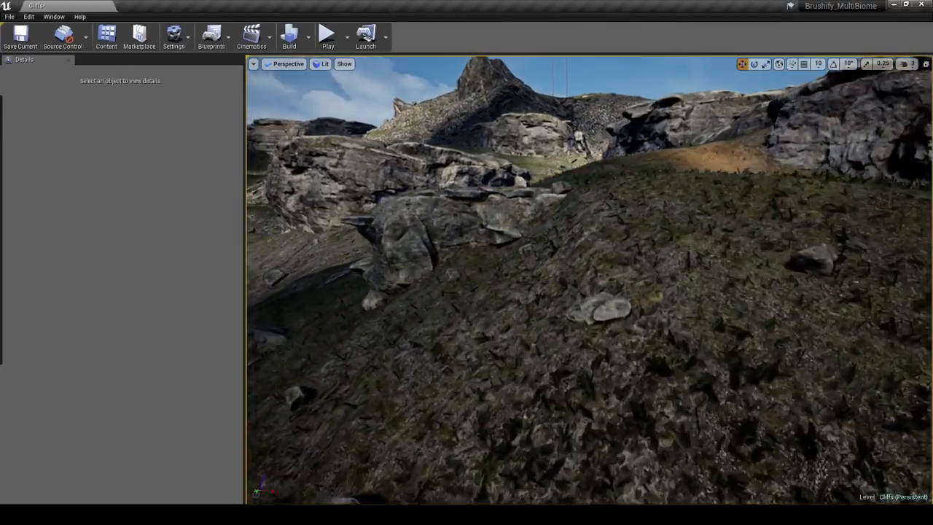
pyautogui.click(327, 34)
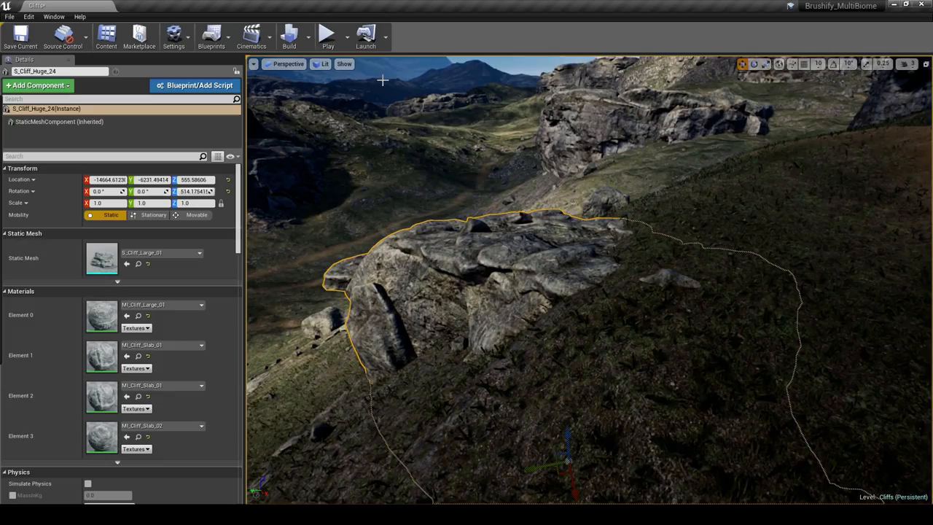
pyautogui.click(327, 35)
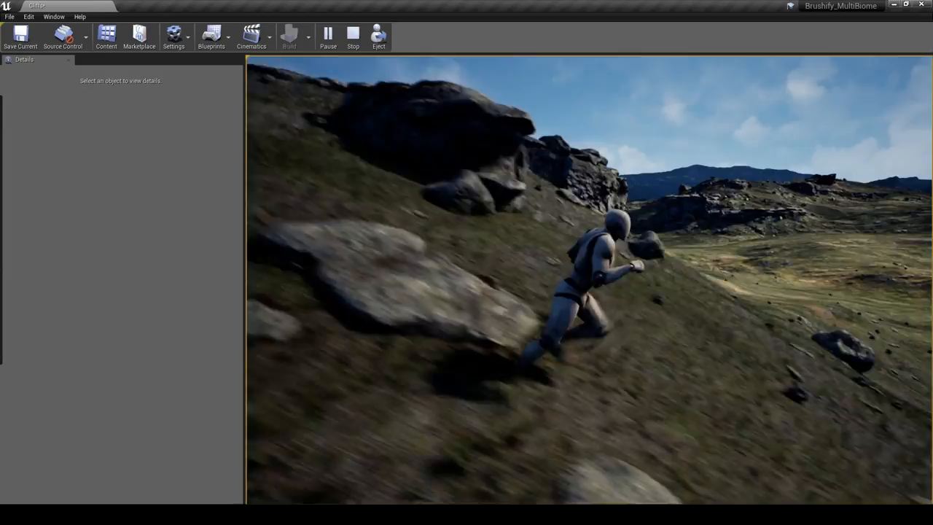
# - Stop the play session and return to the dirt path between the cliffs
pyautogui.click(352, 37)
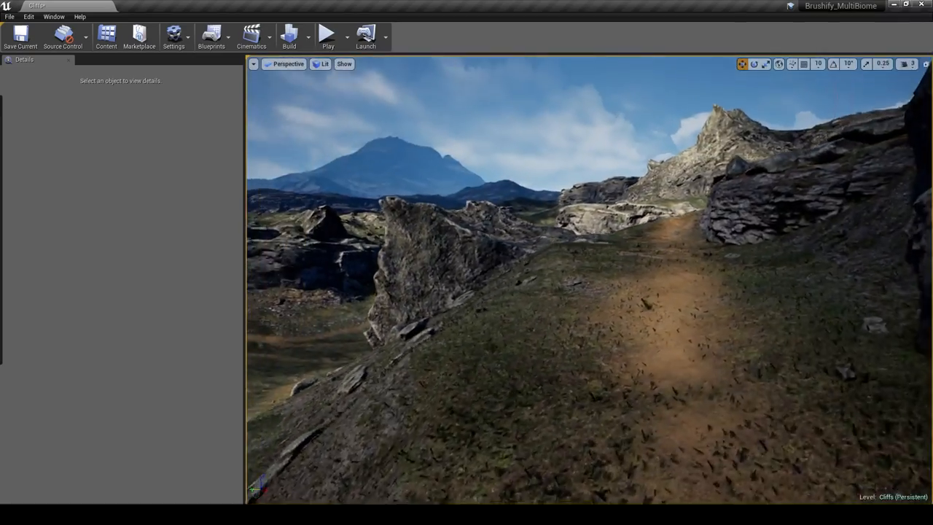
# - Select the small cliff rock on the slope, then run and end a play session
pyautogui.click(553, 233)
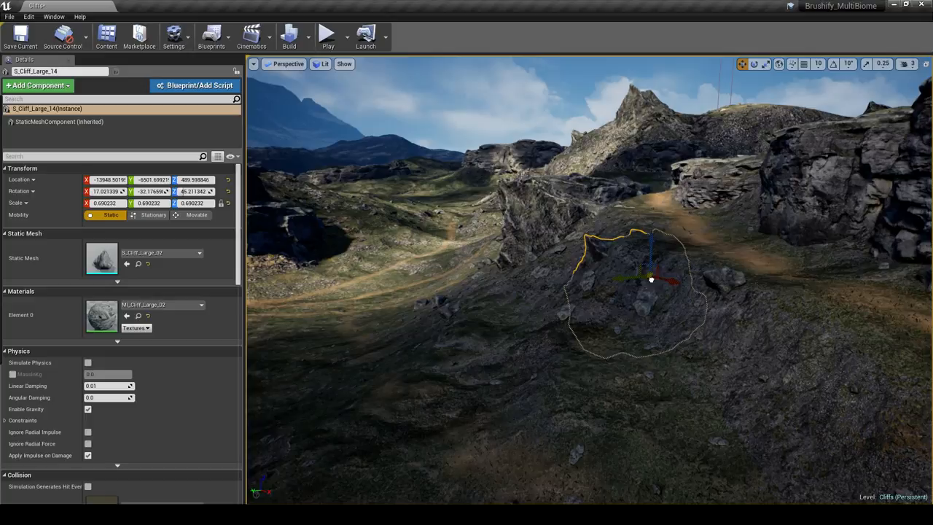
pyautogui.moveTo(652, 279); pyautogui.dragTo(664, 275)
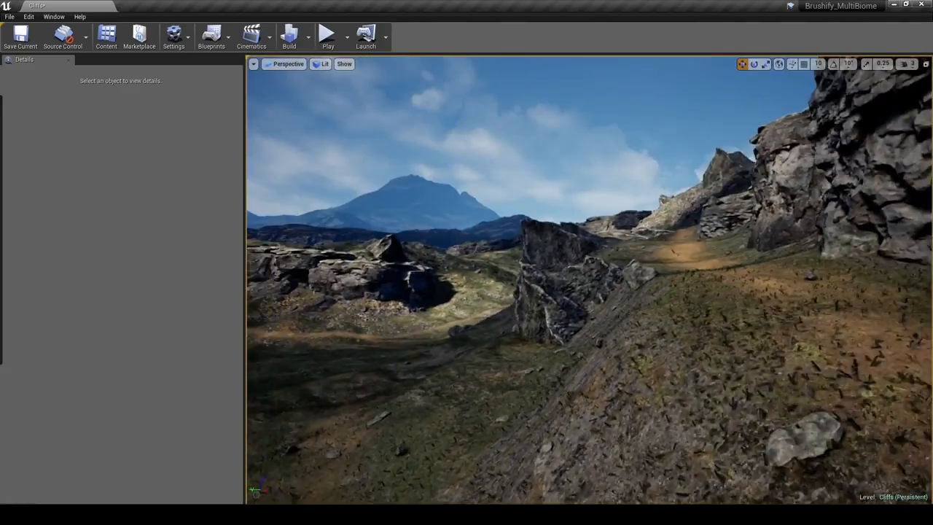
pyautogui.click(327, 35)
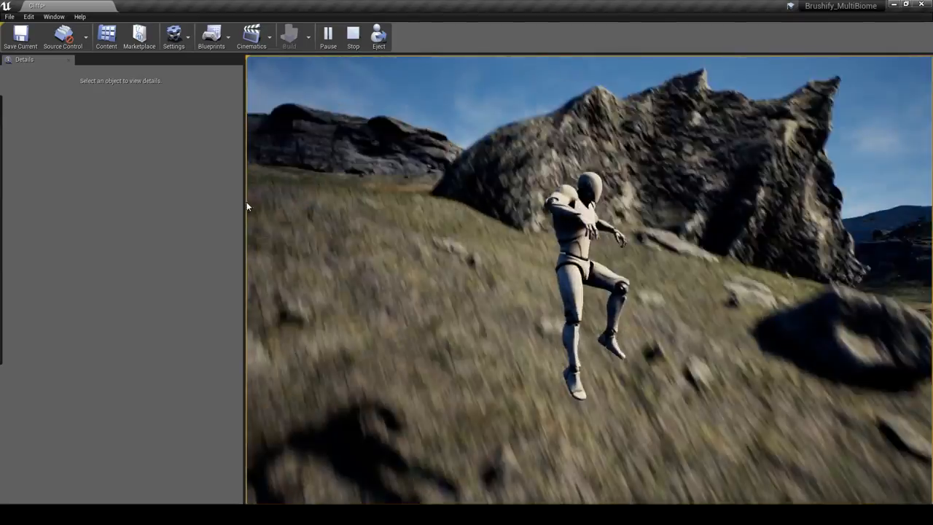
pyautogui.click(353, 36)
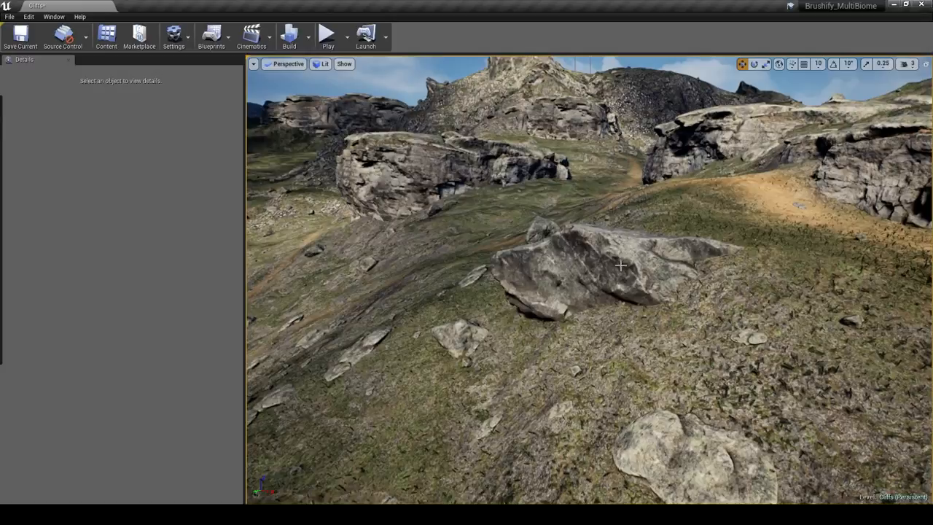
pyautogui.click(597, 269)
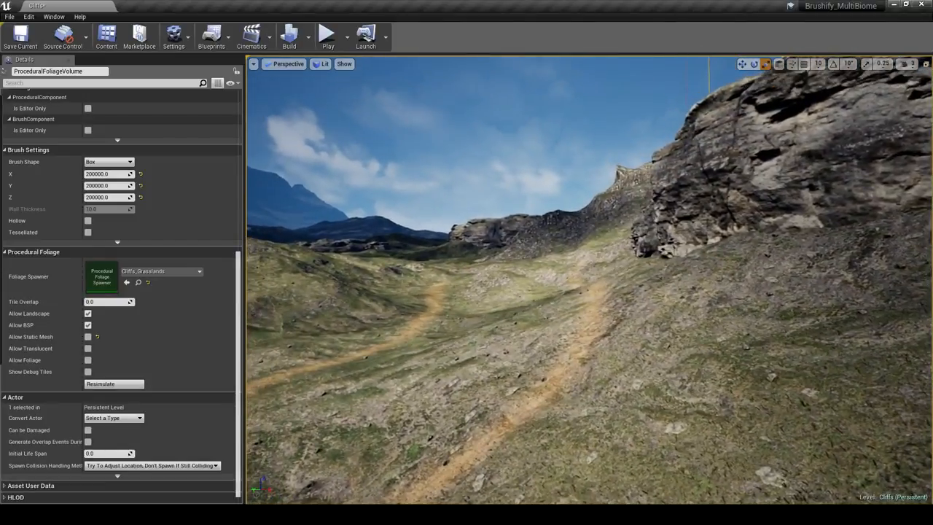
# - Resimulate the Cliffs_Grasslands procedural foliage, then start a play session to test it
pyautogui.click(114, 384)
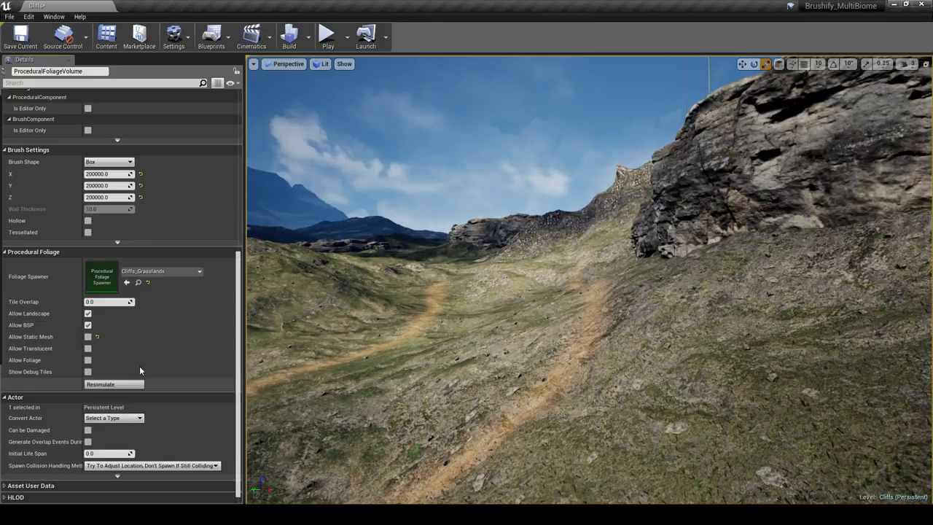
pyautogui.click(100, 384)
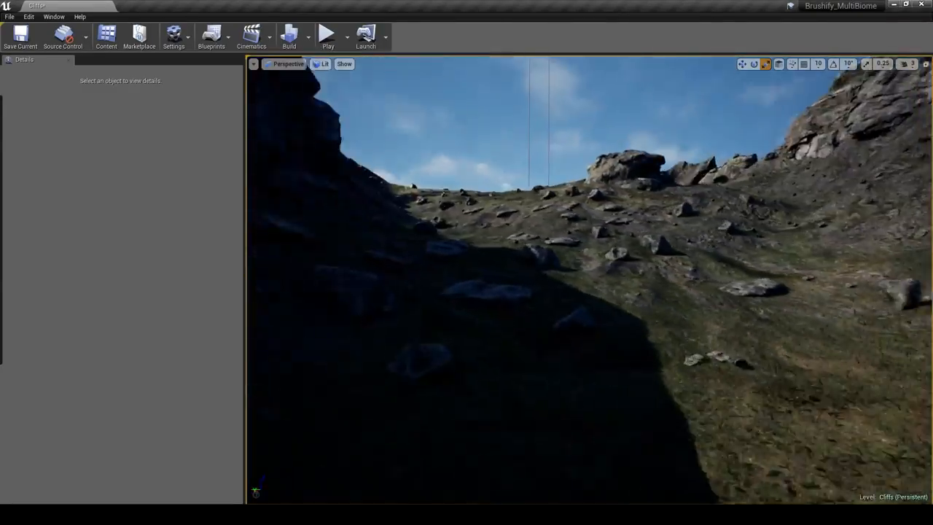
pyautogui.click(327, 36)
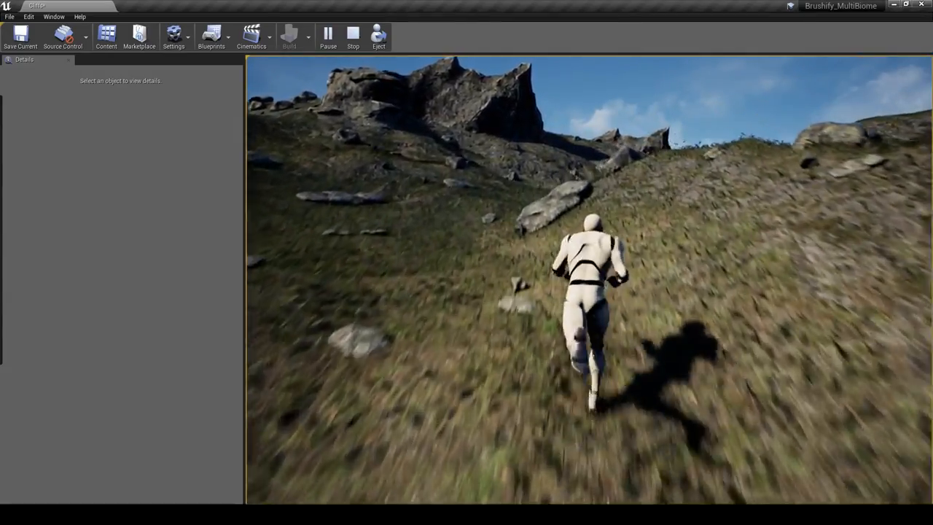
pyautogui.click(353, 36)
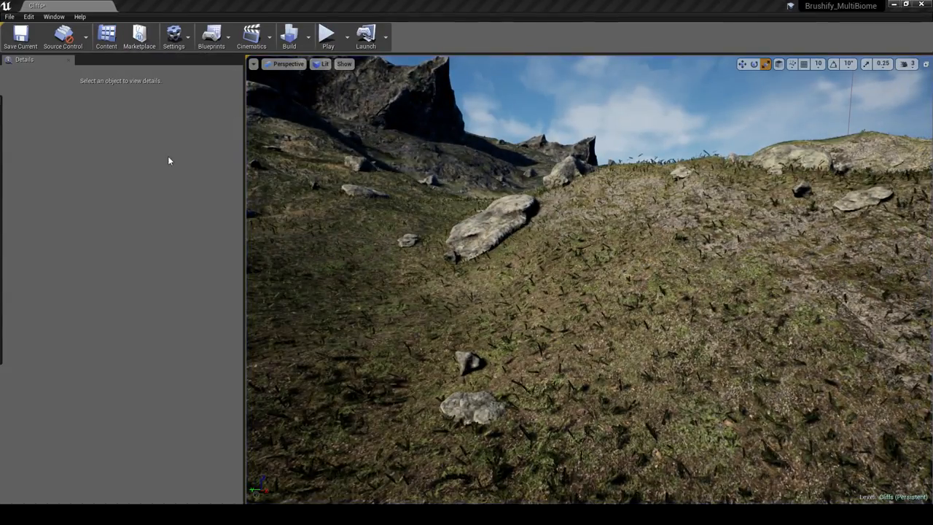
# - Open both cliff slab foliage types and set Collision Radius 100, Shade Radius 70
pyautogui.click(105, 37)
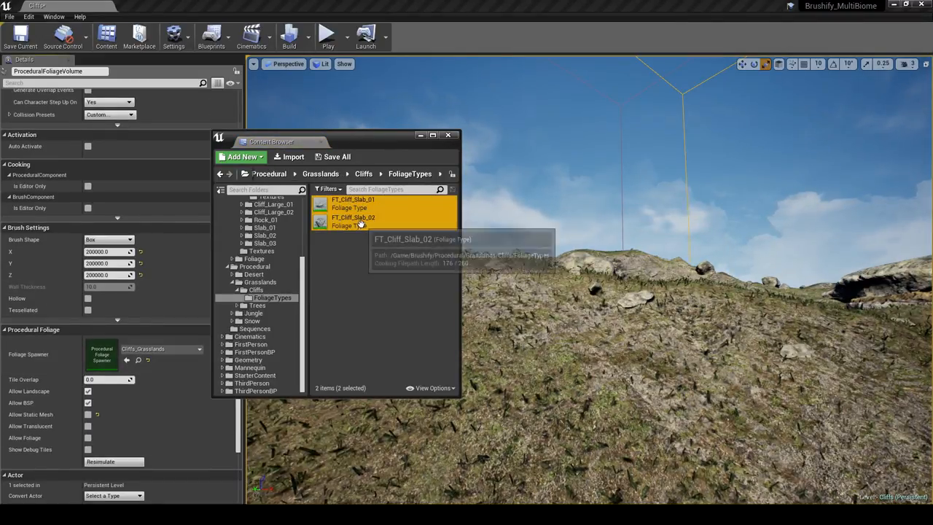
pyautogui.doubleClick(354, 200)
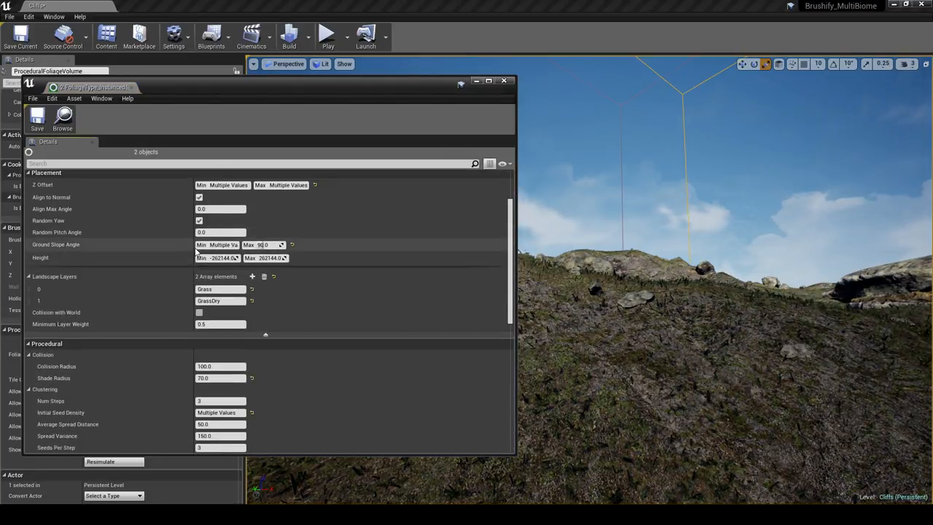
pyautogui.scroll(-3)
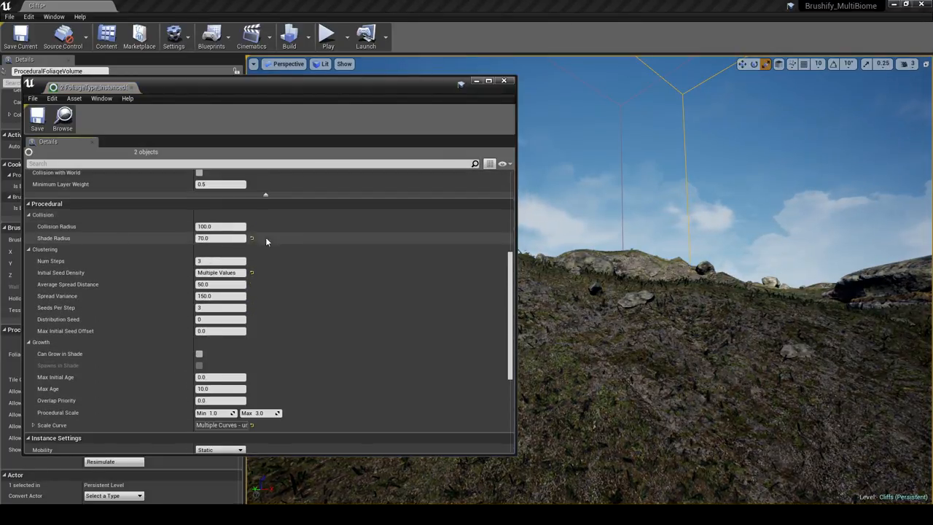
pyautogui.scroll(-3)
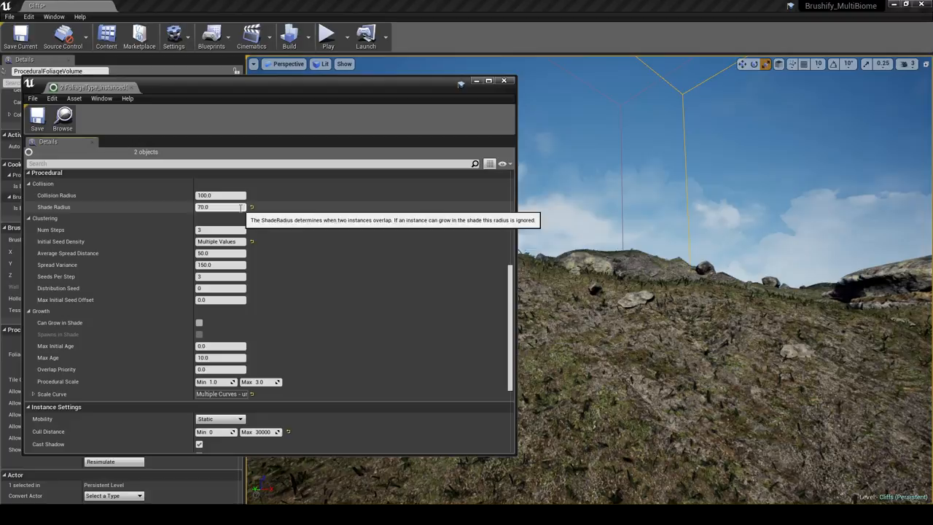
pyautogui.moveTo(217, 334)
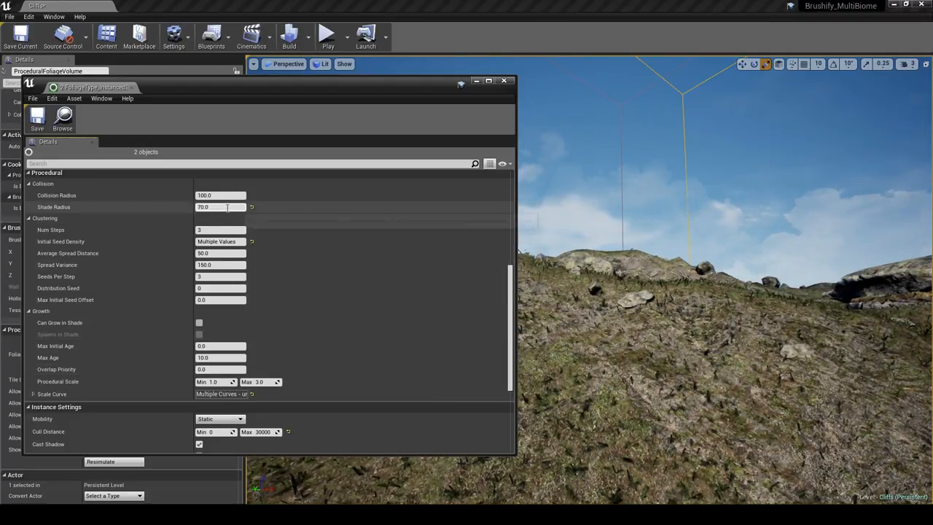
pyautogui.moveTo(218, 195)
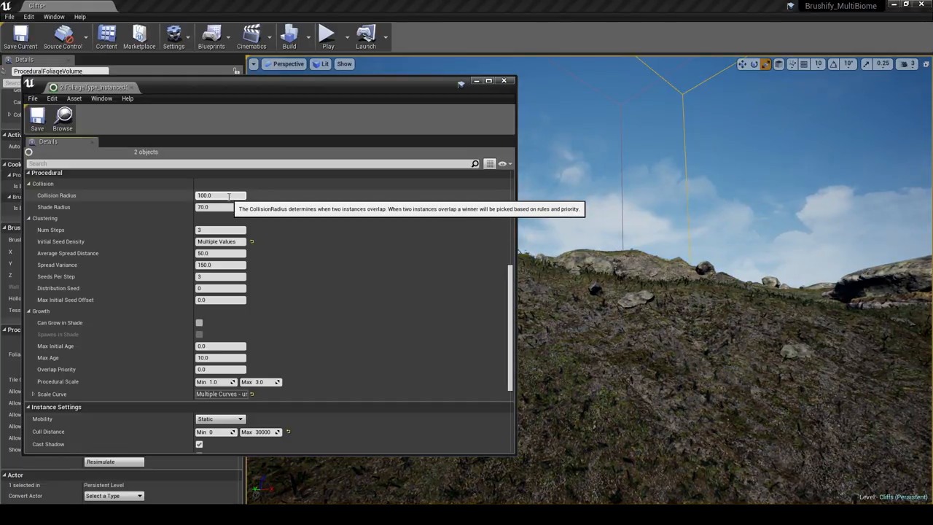
pyautogui.click(503, 80)
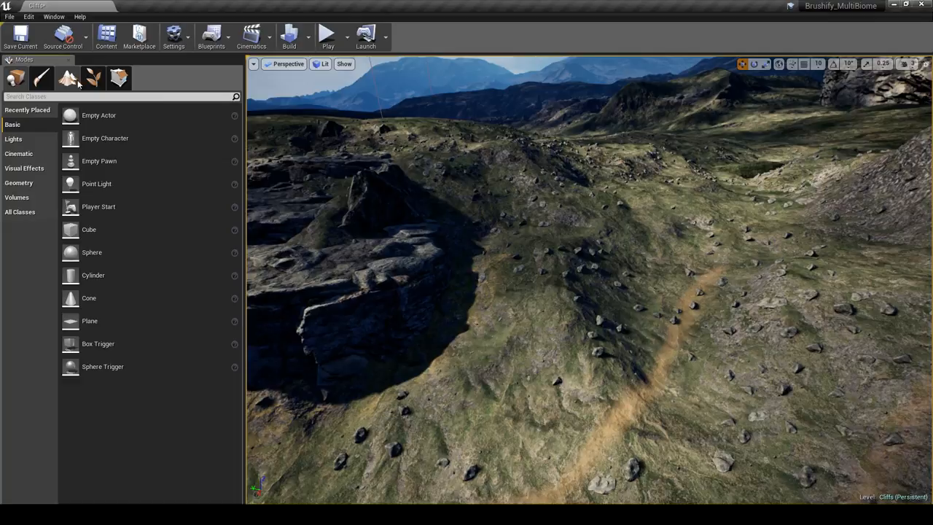
pyautogui.moveTo(69, 78)
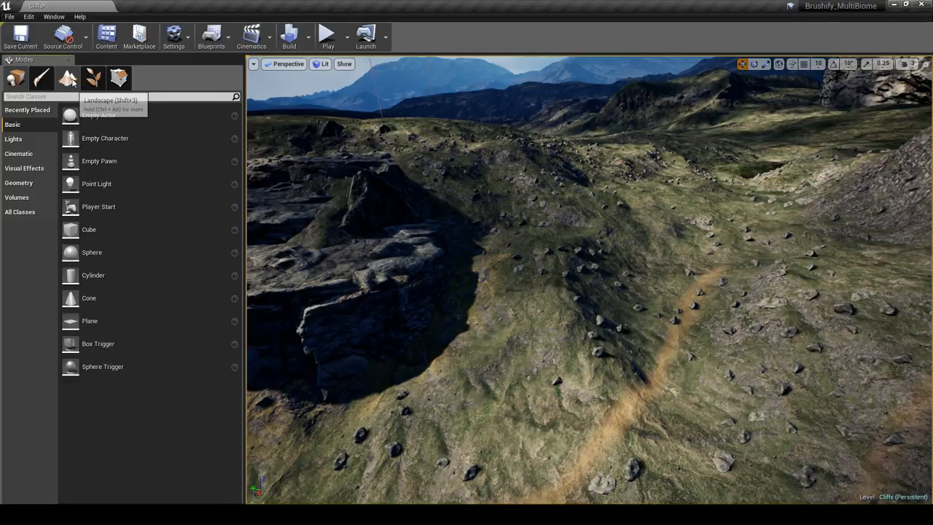
# - Switch to Landscape mode to edit the terrain heightmap
pyautogui.click(68, 78)
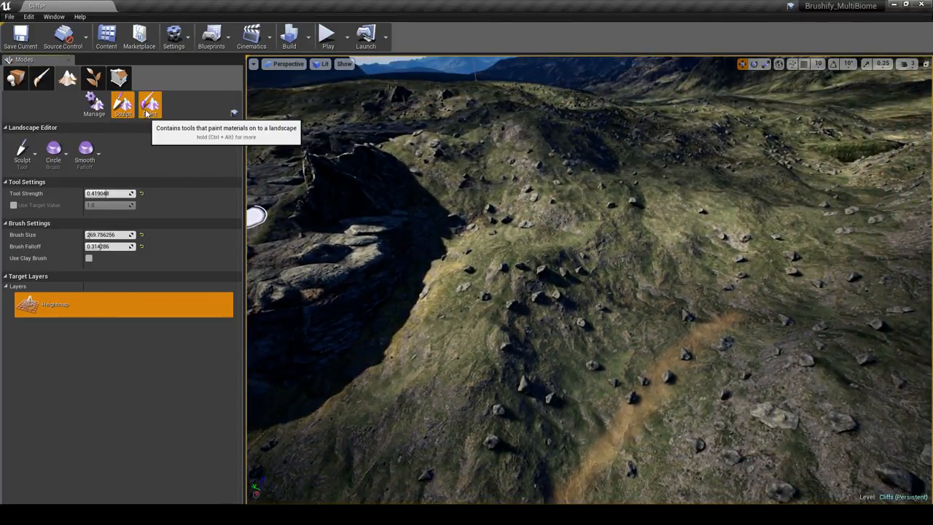
pyautogui.moveTo(150, 145)
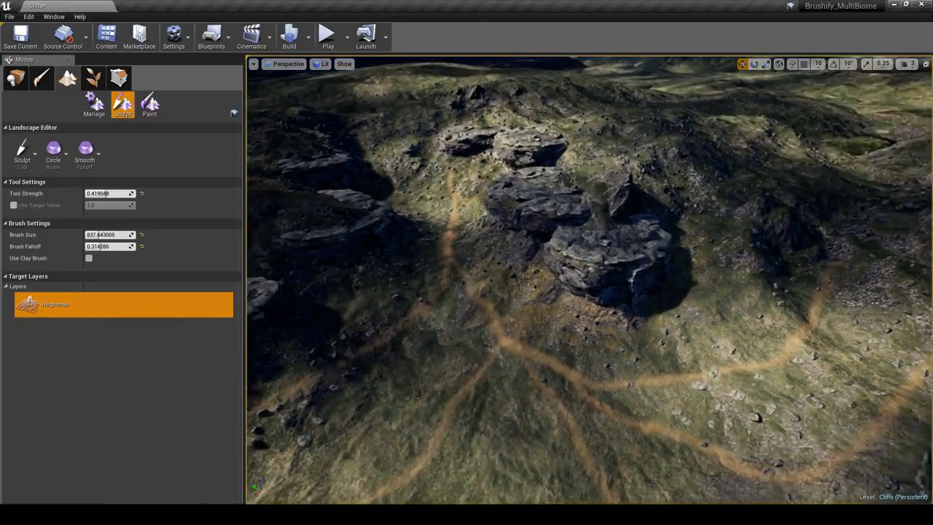
# - Change the sculpt brush to an alpha-textured brush
pyautogui.click(53, 150)
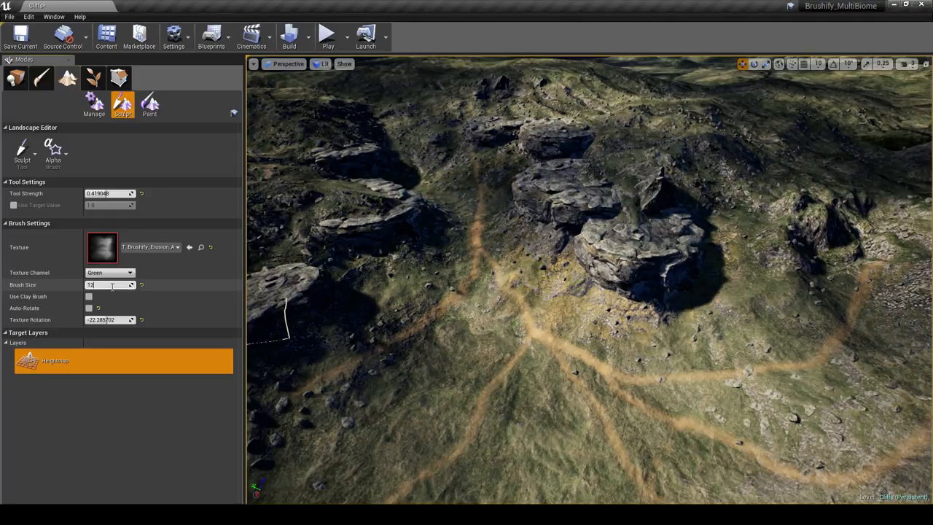
# - Set the erosion alpha brush size to 25000 and choose its texture channel
pyautogui.write('15000.0')
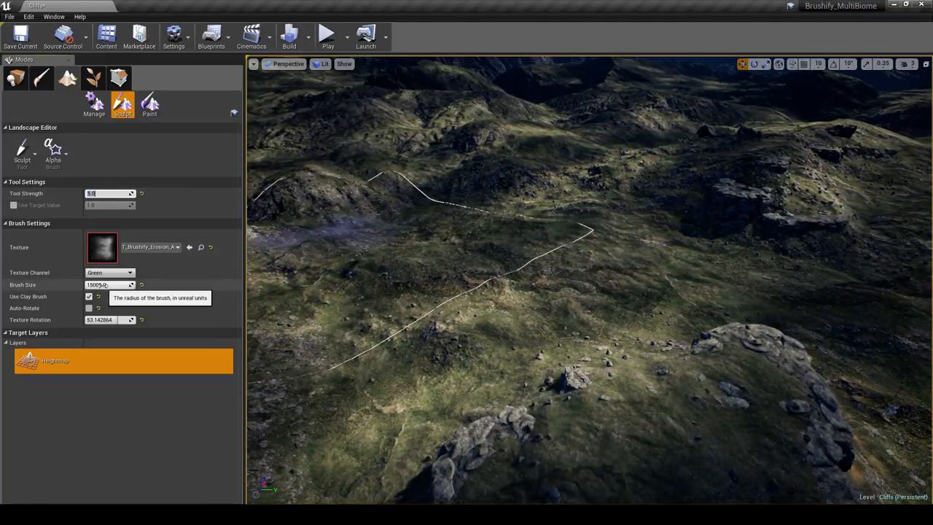
pyautogui.write('25000.0')
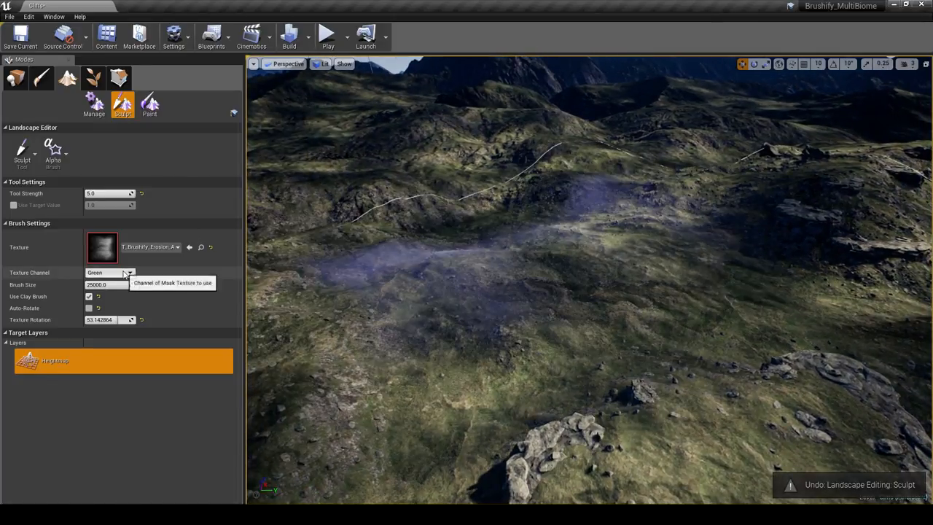
pyautogui.click(130, 272)
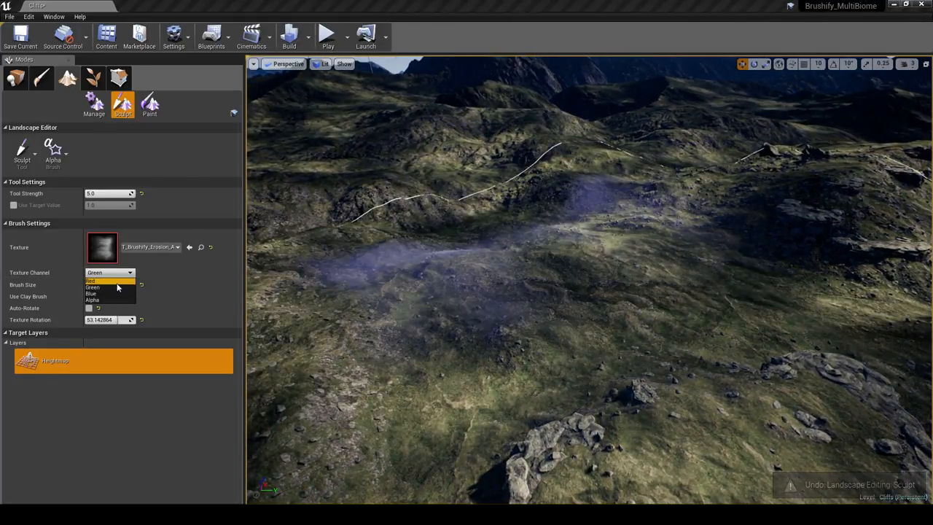